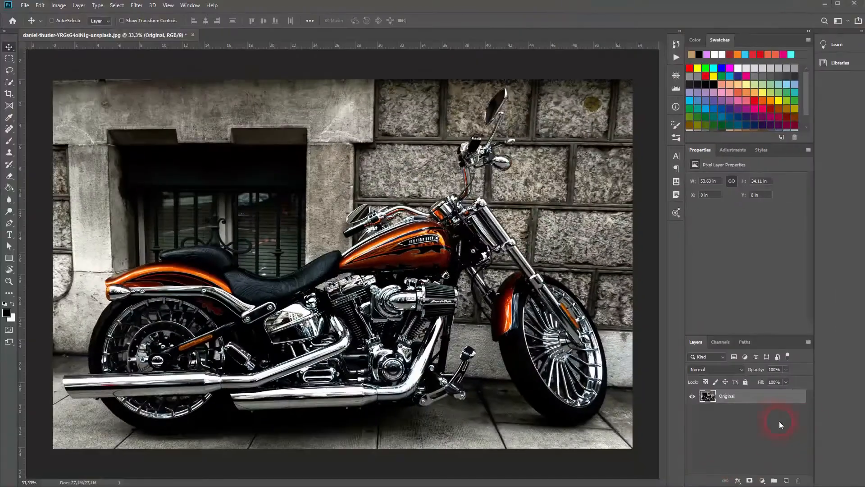
pyautogui.moveTo(749, 458)
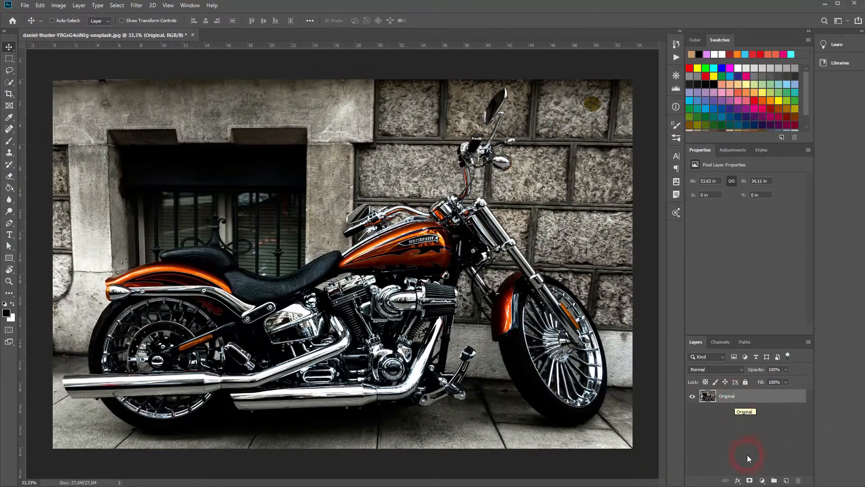
# Add a Black & White adjustment layer above the motorcycle photo layer
pyautogui.click(763, 479)
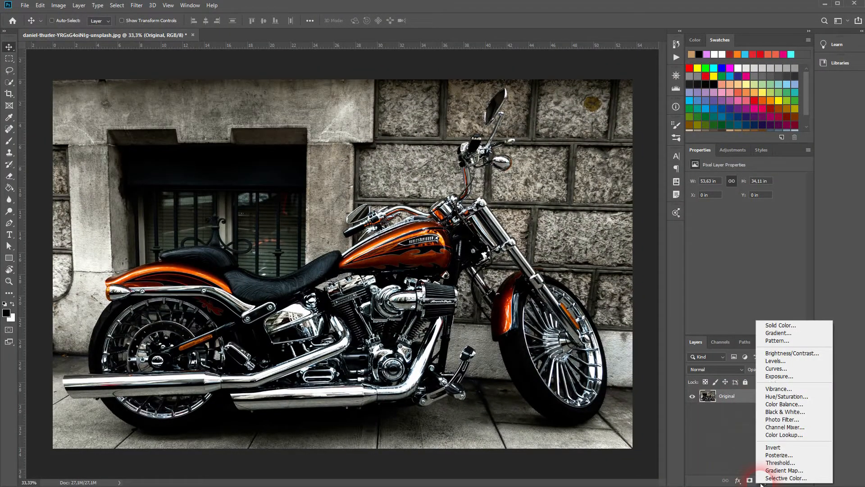
pyautogui.click(784, 412)
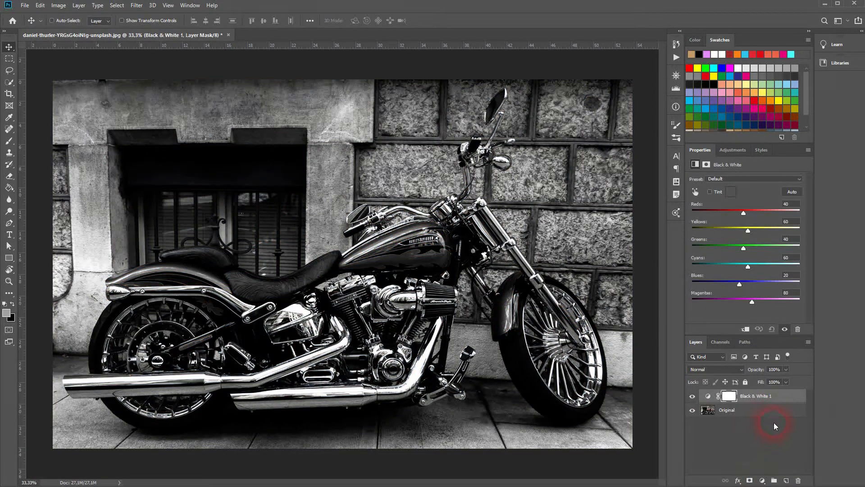
pyautogui.click(749, 480)
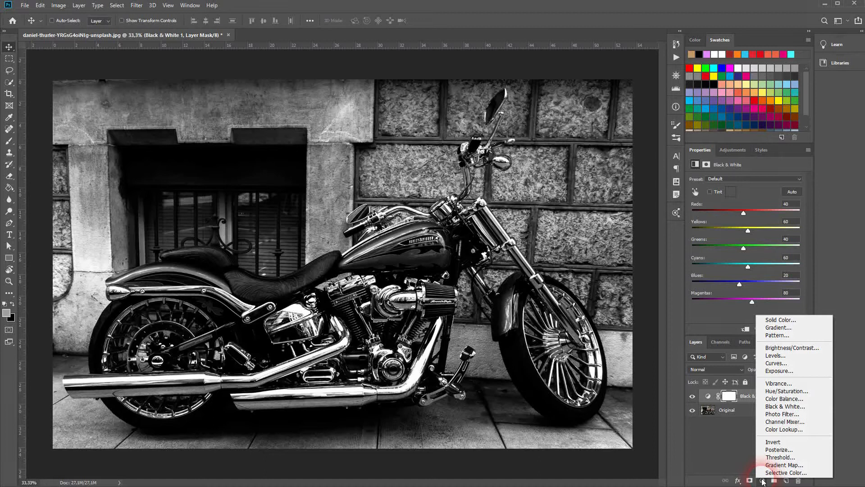
# Add a Hue/Saturation layer with Colorize on and a warm brown tint
pyautogui.click(782, 390)
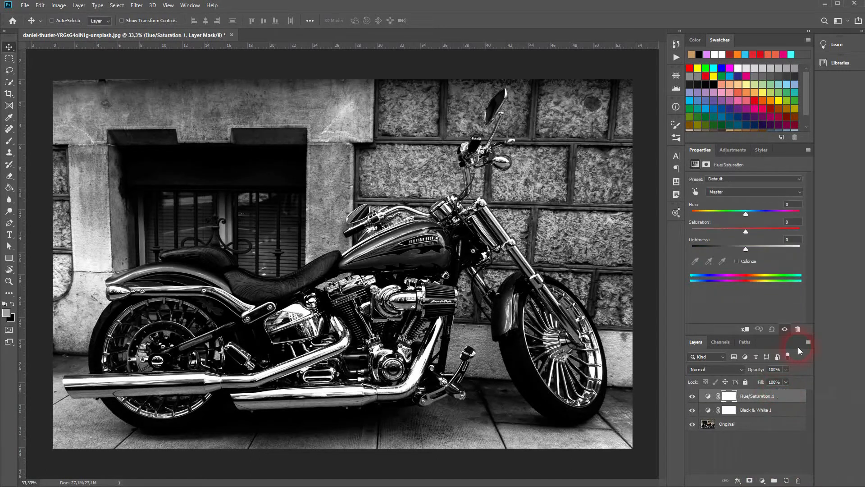
pyautogui.moveTo(718, 190)
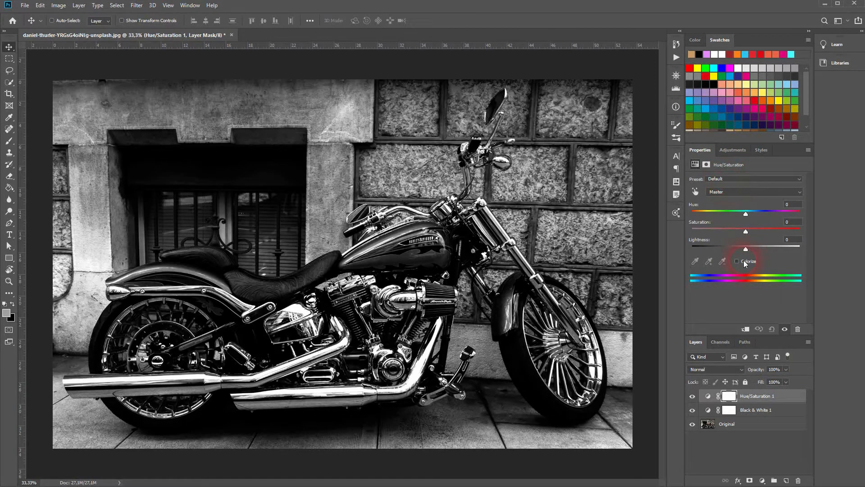
pyautogui.click(736, 261)
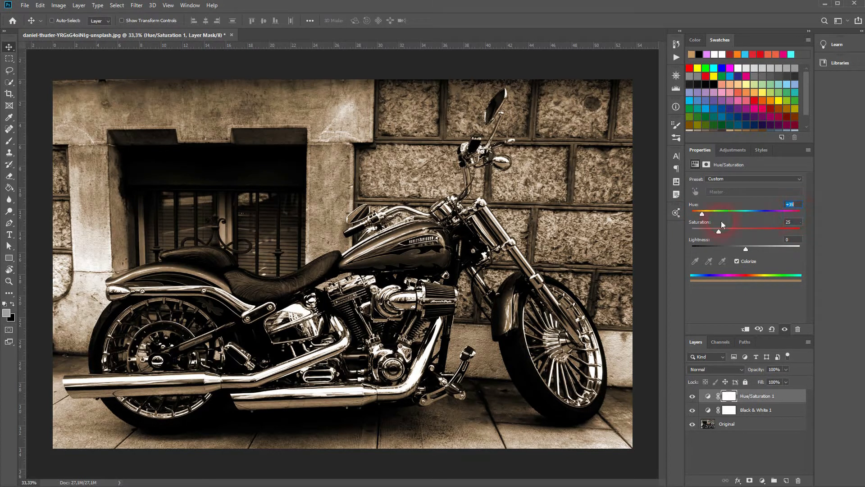
pyautogui.tripleClick(791, 204)
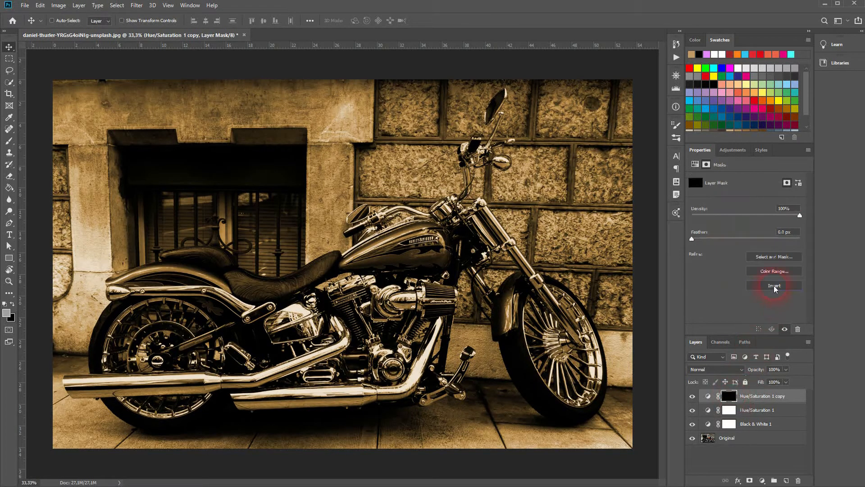
# Set the masked Hue/Saturation copy to hue 37, saturation 46, lightness -7
pyautogui.click(718, 396)
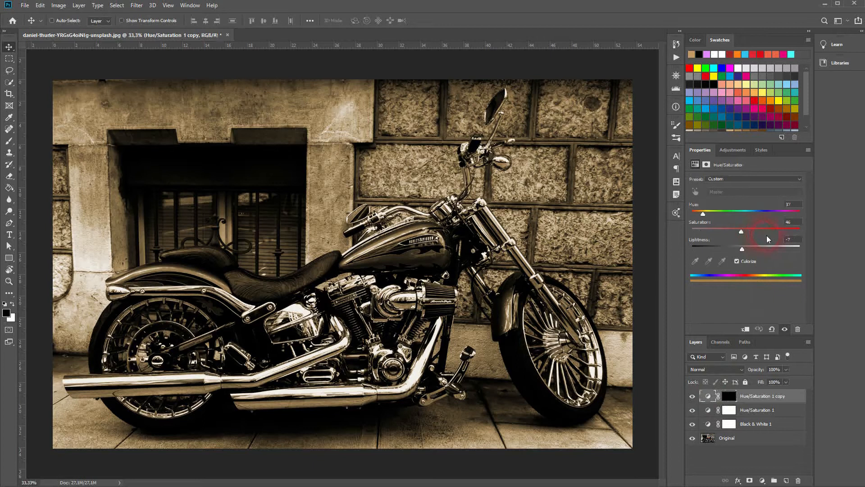
pyautogui.click(9, 152)
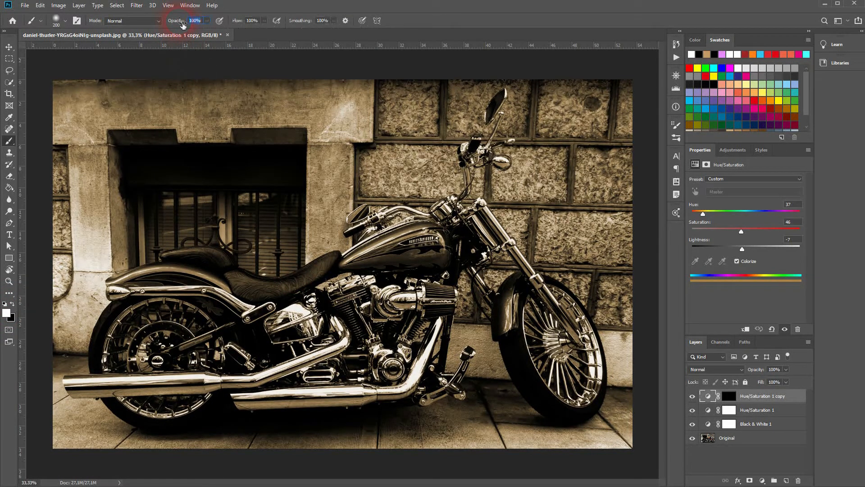
# Paint the motorcycle white on the copy's mask with a full-opacity soft brush
pyautogui.click(59, 21)
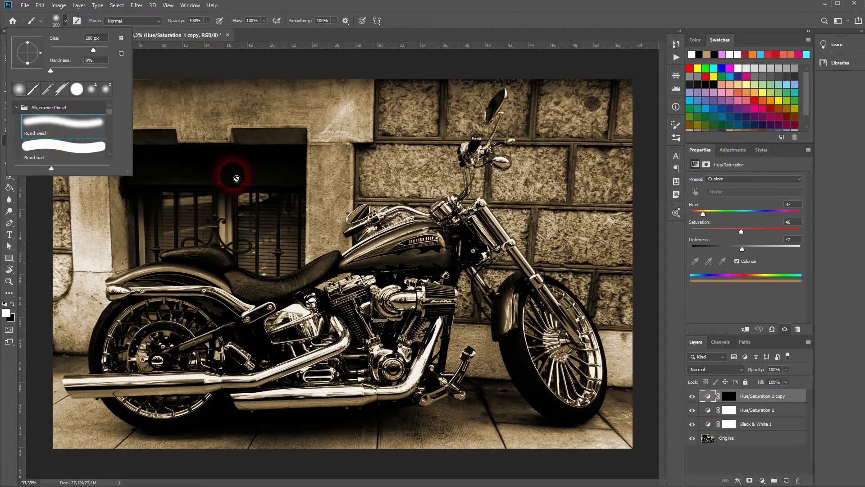
pyautogui.click(729, 396)
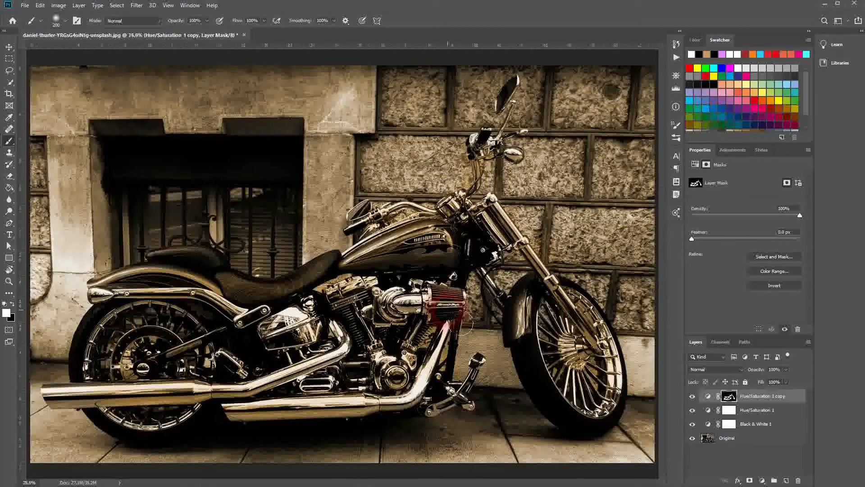
# Compare the copy's tint on and off, then select the three adjustment layers
pyautogui.click(692, 399)
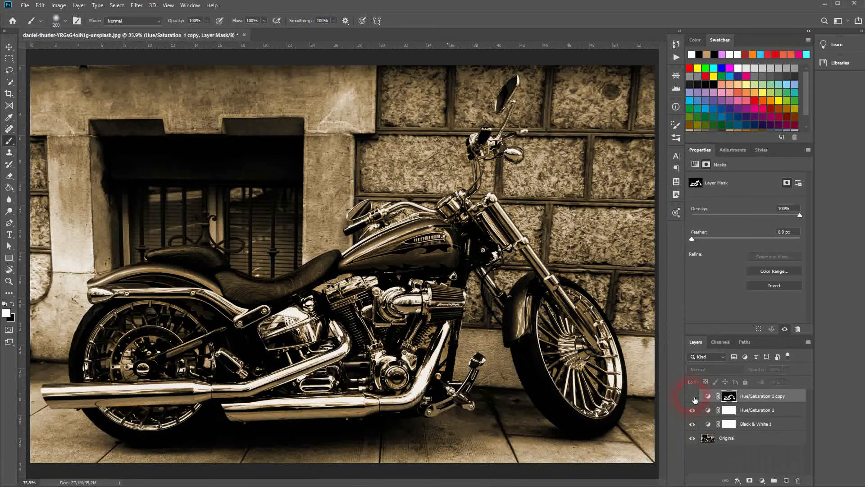
pyautogui.click(692, 396)
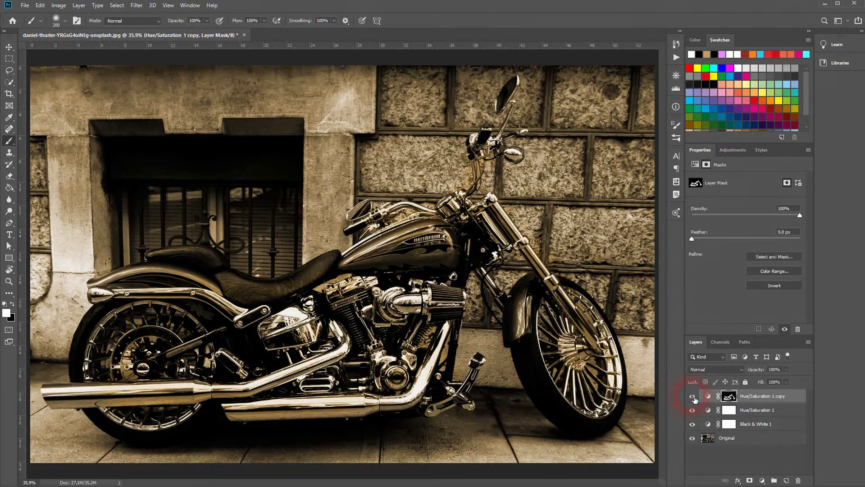
pyautogui.click(692, 396)
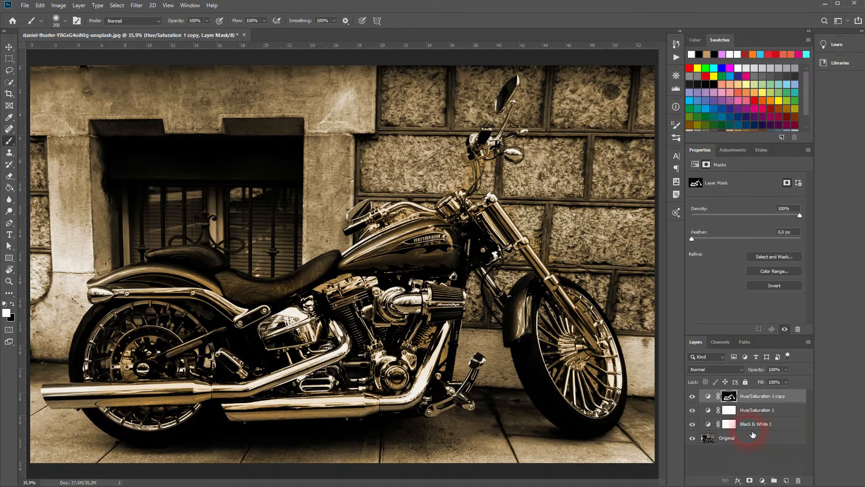
pyautogui.click(757, 409)
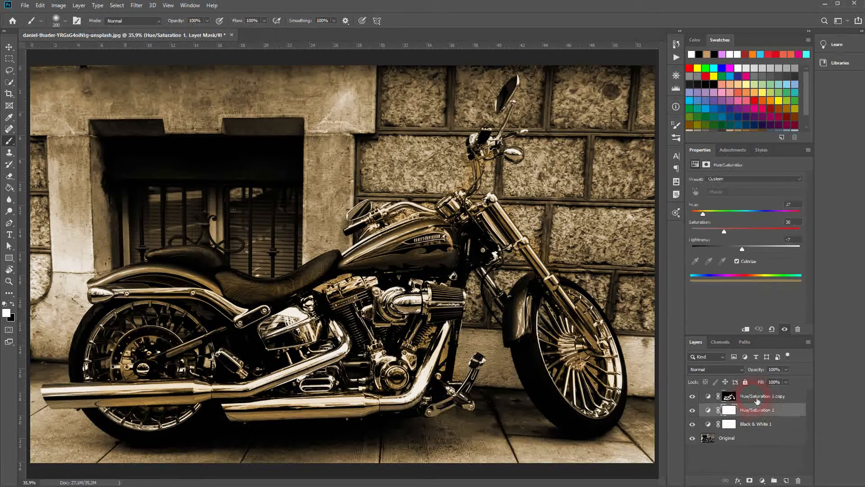
# Group the selected layers and rename the group 'Sepia Method 1'
pyautogui.click(755, 423)
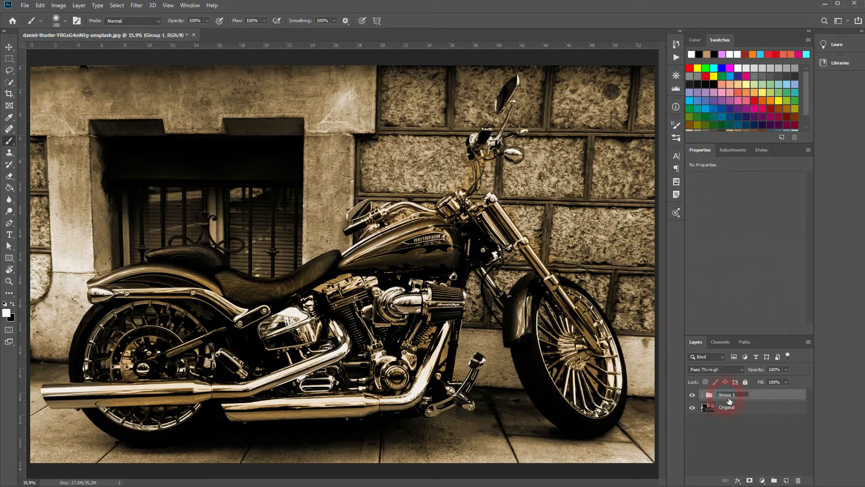
pyautogui.doubleClick(730, 394)
pyautogui.write('Sepia Method')
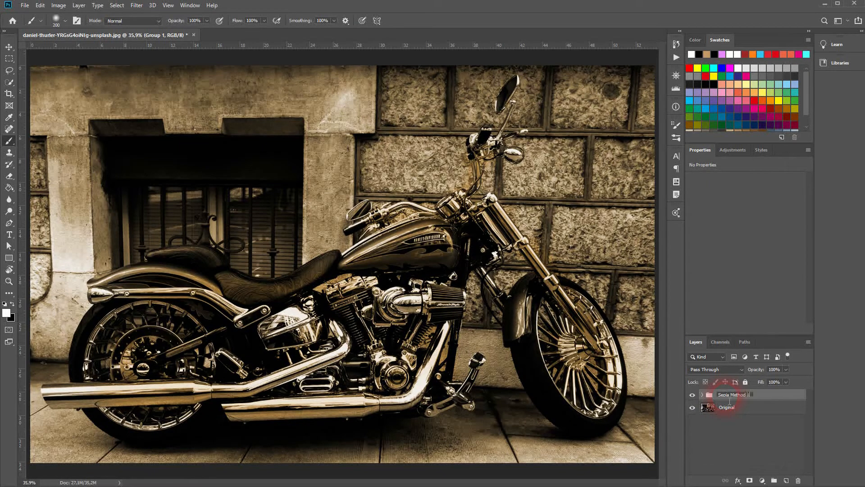
pyautogui.click(692, 394)
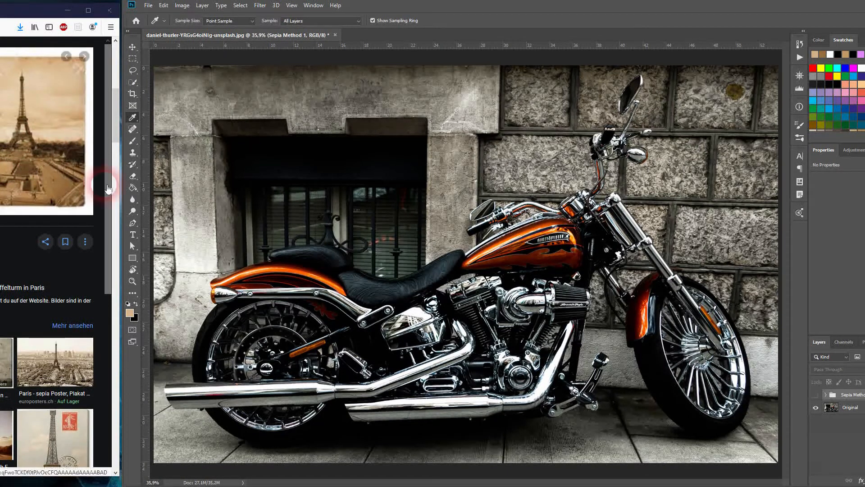
# Sample the tan #d4b28a from the Eiffel Tower reference as the foreground colour
pyautogui.click(132, 314)
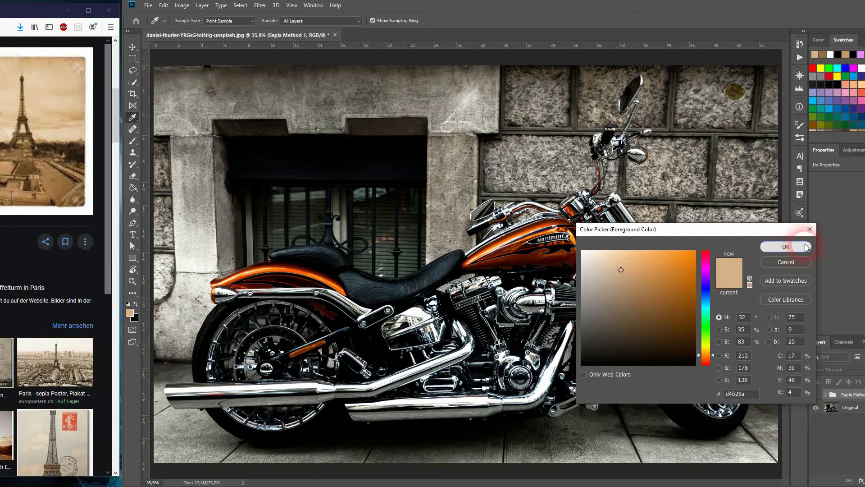
pyautogui.click(785, 247)
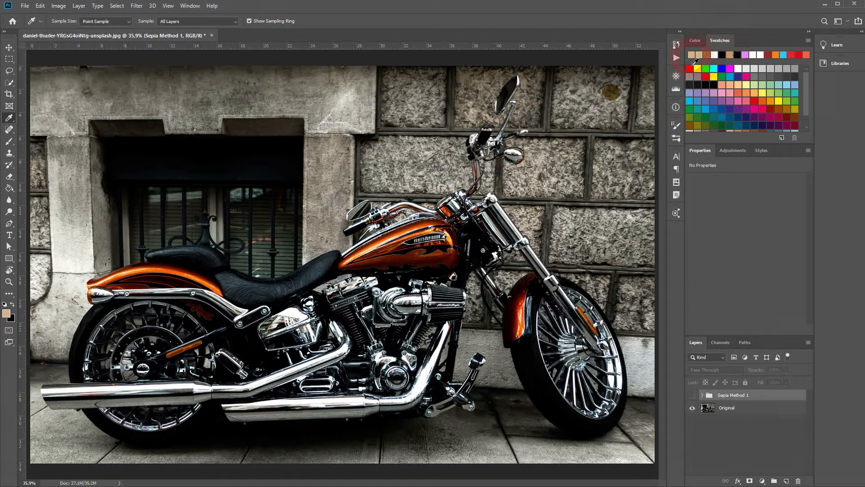
# Add a tan Solid Color fill layer in Color blend mode and return to the Move tool
pyautogui.click(764, 480)
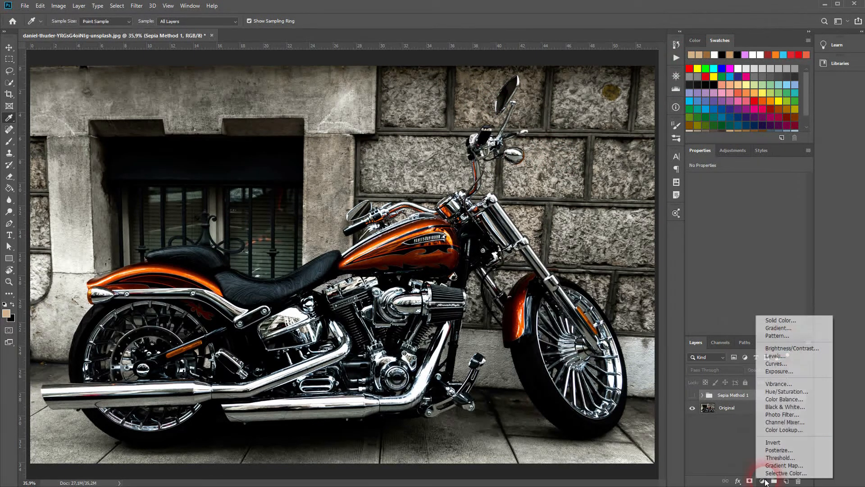
pyautogui.click(779, 320)
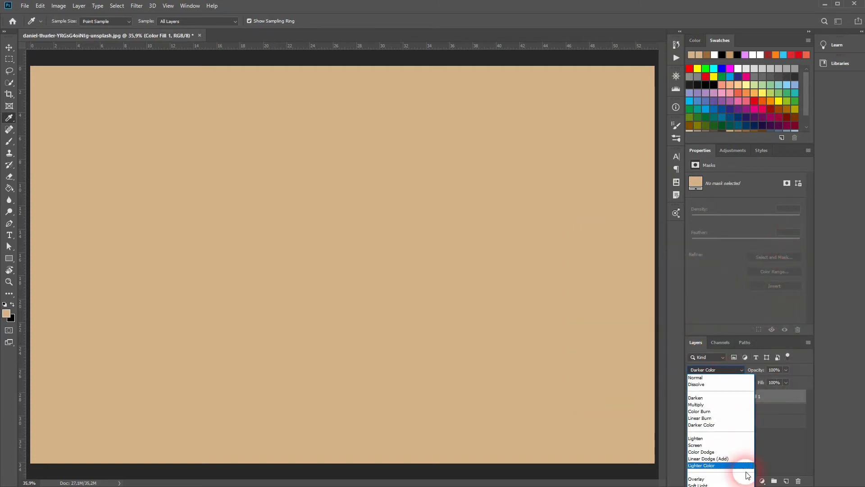
pyautogui.click(699, 369)
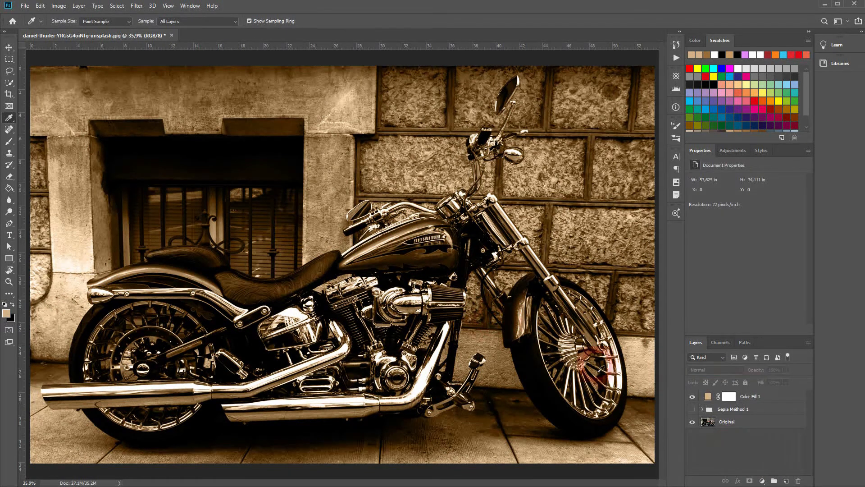
pyautogui.click(729, 396)
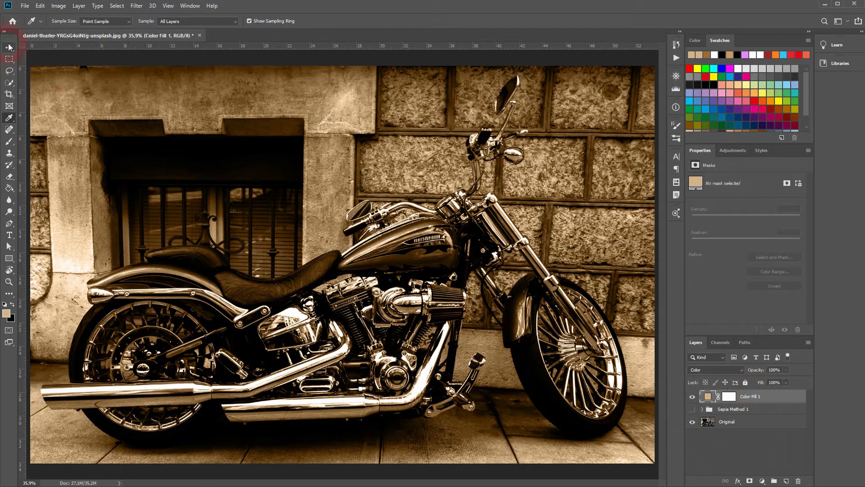
pyautogui.click(9, 48)
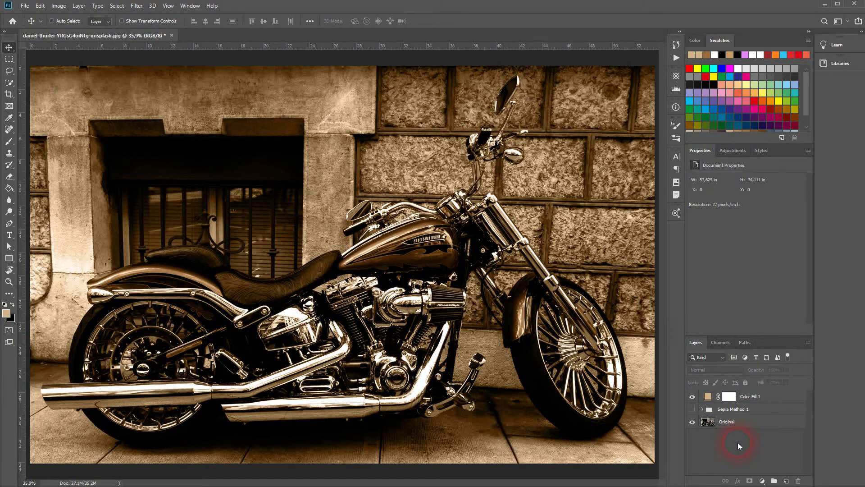
pyautogui.moveTo(781, 461)
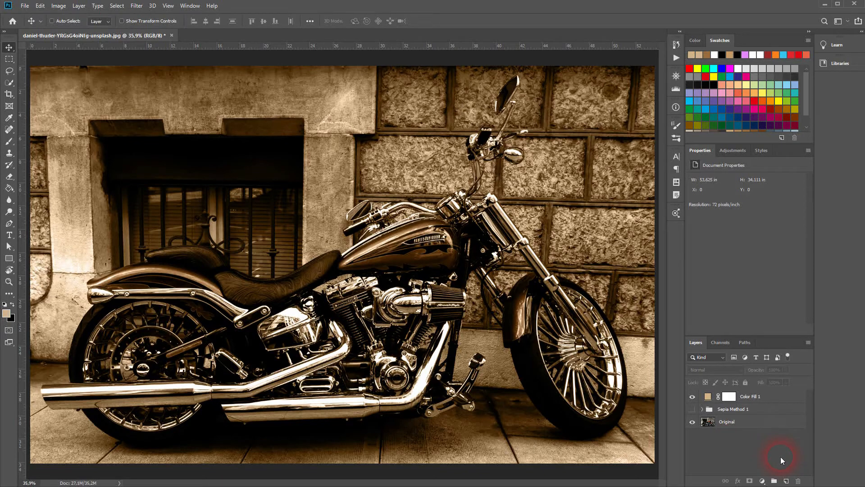